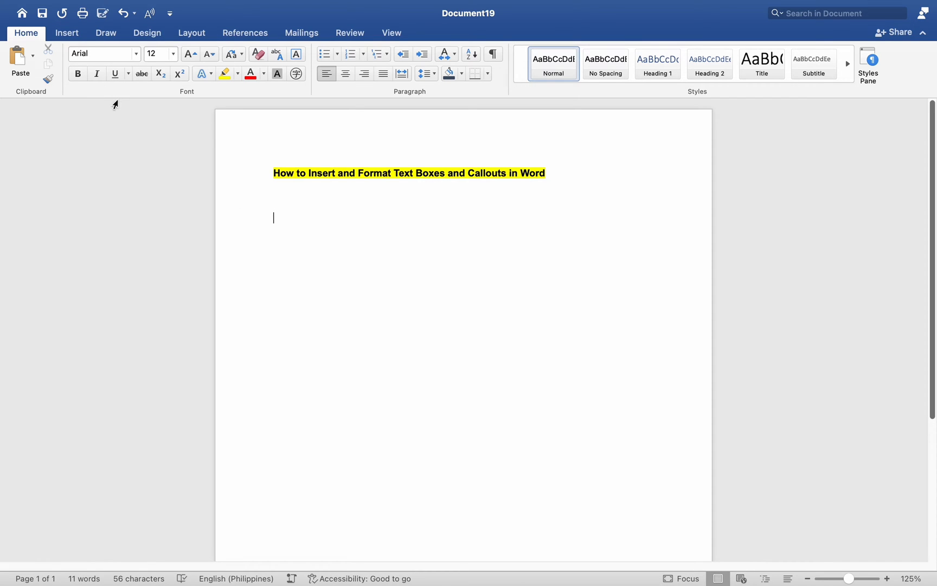
- Show the Draw Text Box choices from the Insert ribbon's Text Box menu
{"action": "left_click", "coordinate": [67, 33]}
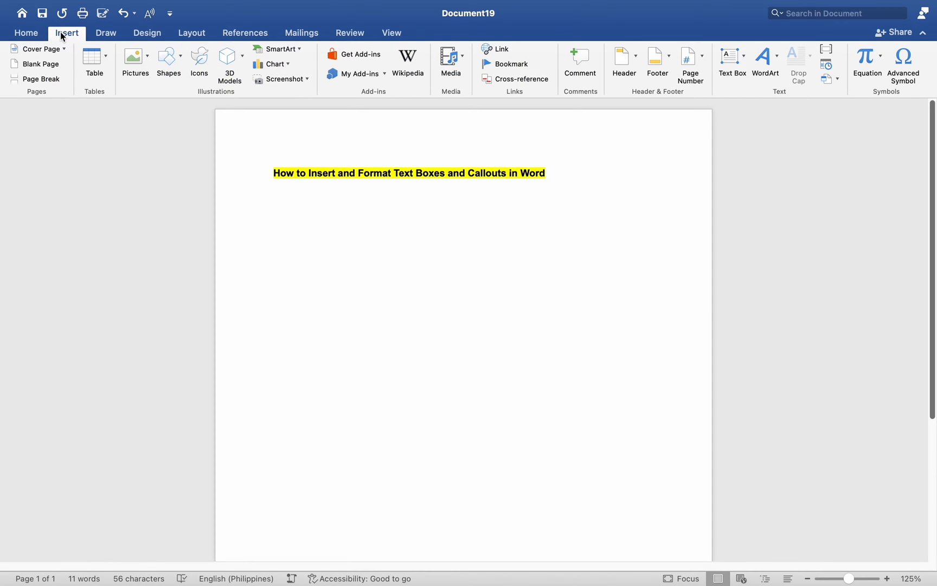
{"action": "mouse_move", "coordinate": [448, 113]}
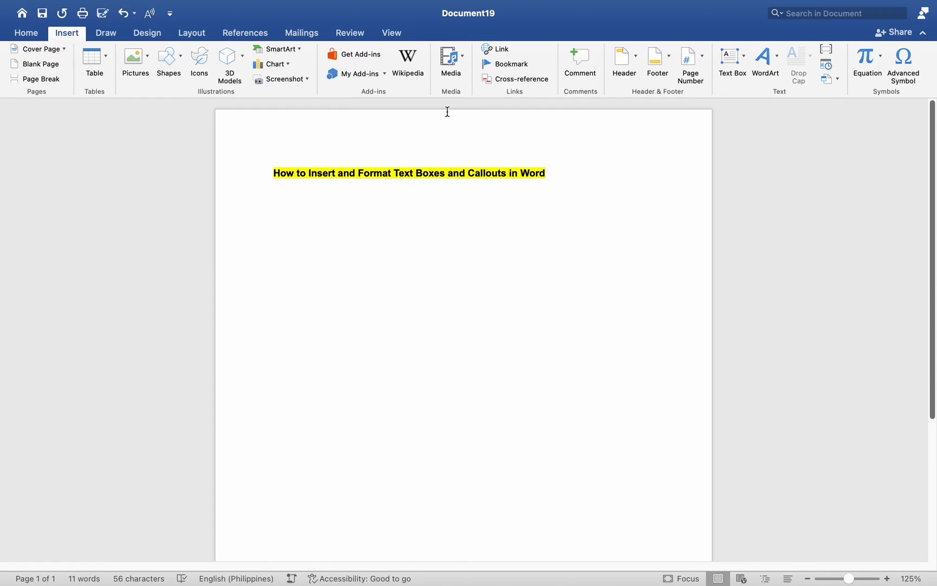
{"action": "left_click", "coordinate": [743, 56]}
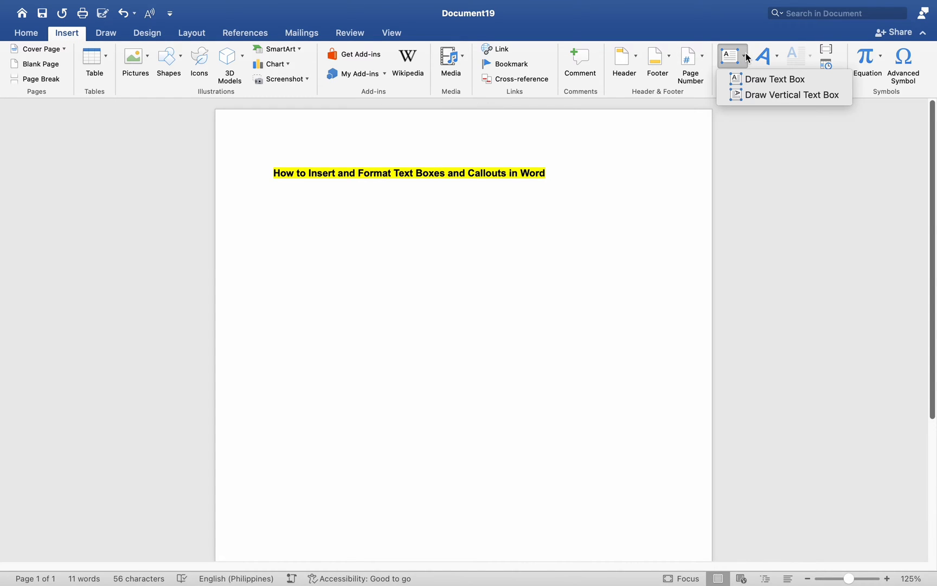
{"action": "mouse_move", "coordinate": [755, 80]}
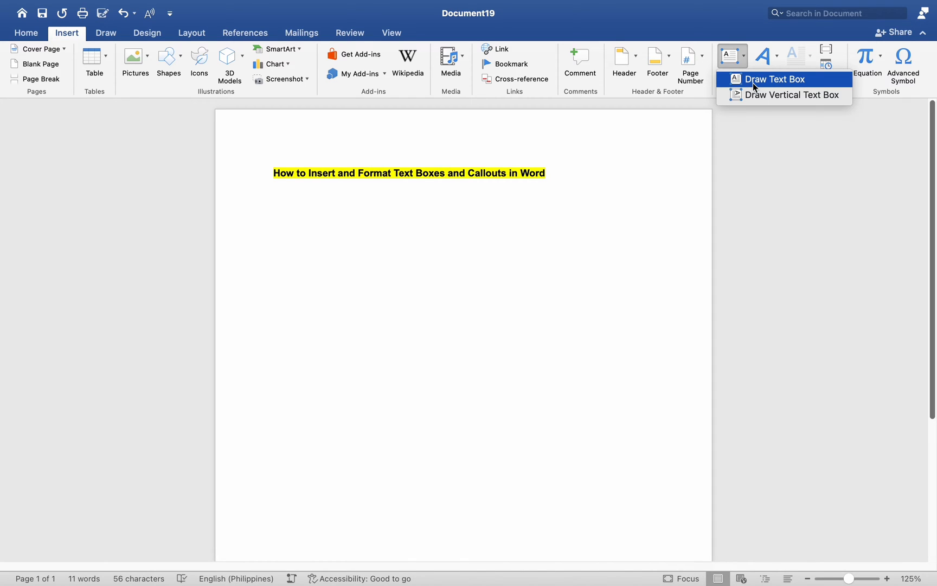
- Draw an empty horizontal text box on the page beneath the highlighted title
{"action": "left_click", "coordinate": [774, 79]}
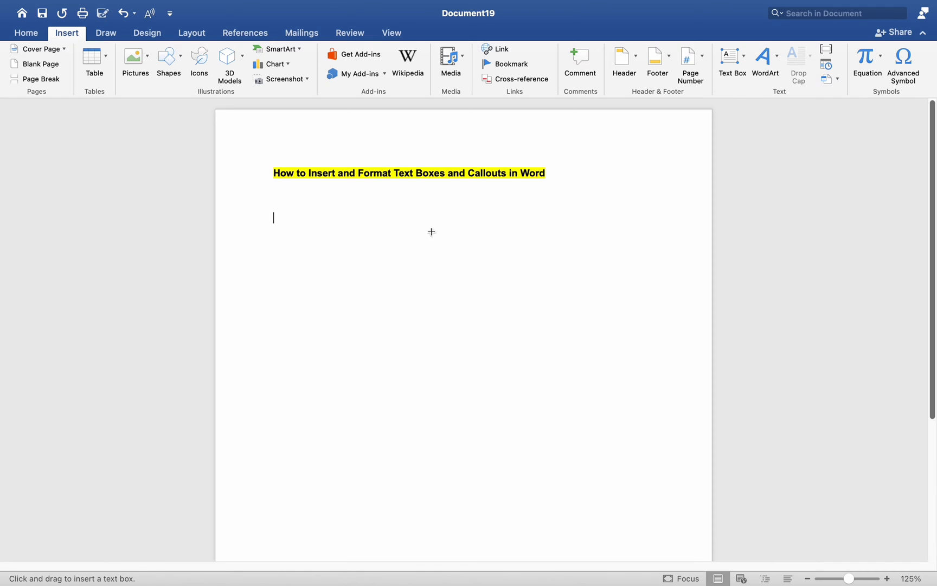
{"action": "left_click_drag", "start_coordinate": [319, 226], "coordinate": [477, 291]}
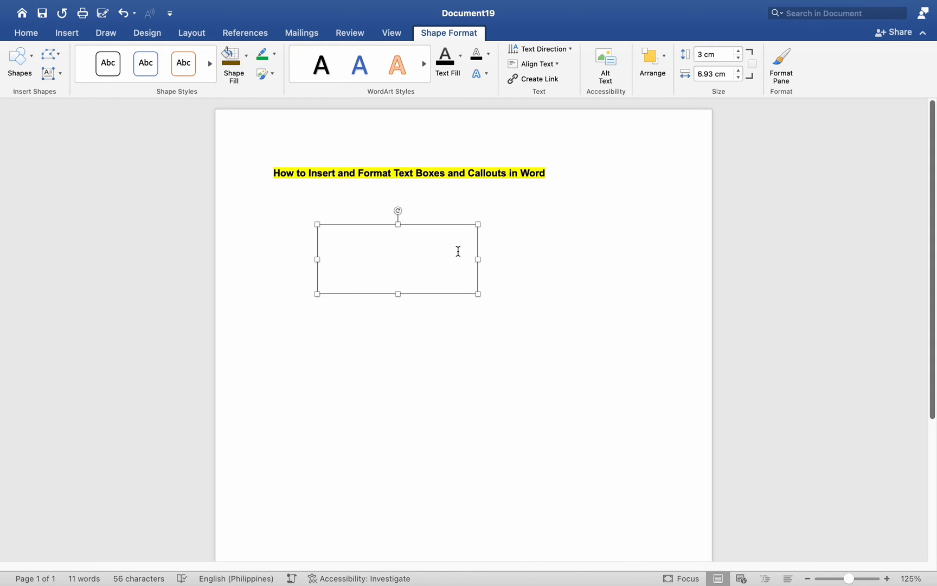
- Give the selected text box a brown fill and nudge it up toward the title
{"action": "left_click", "coordinate": [459, 252]}
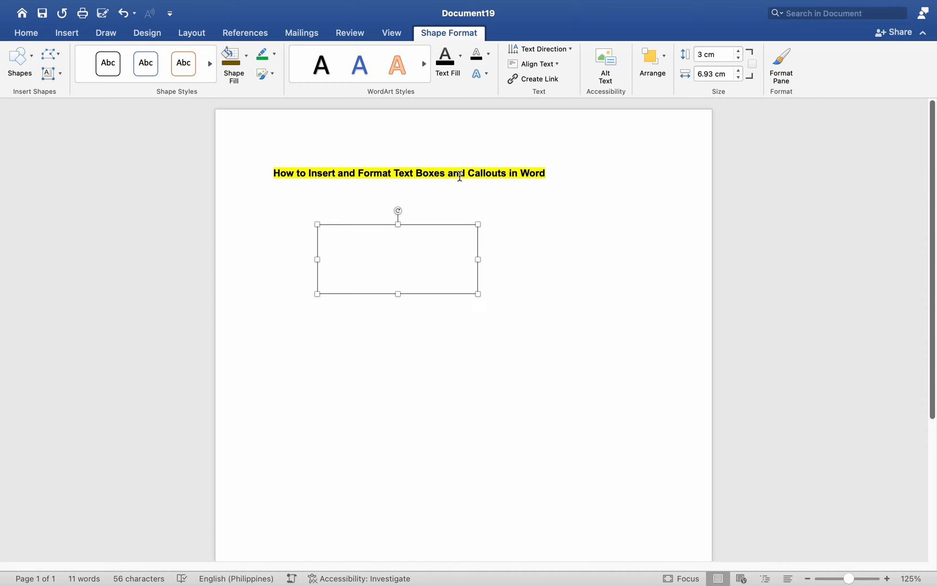
{"action": "mouse_move", "coordinate": [245, 62]}
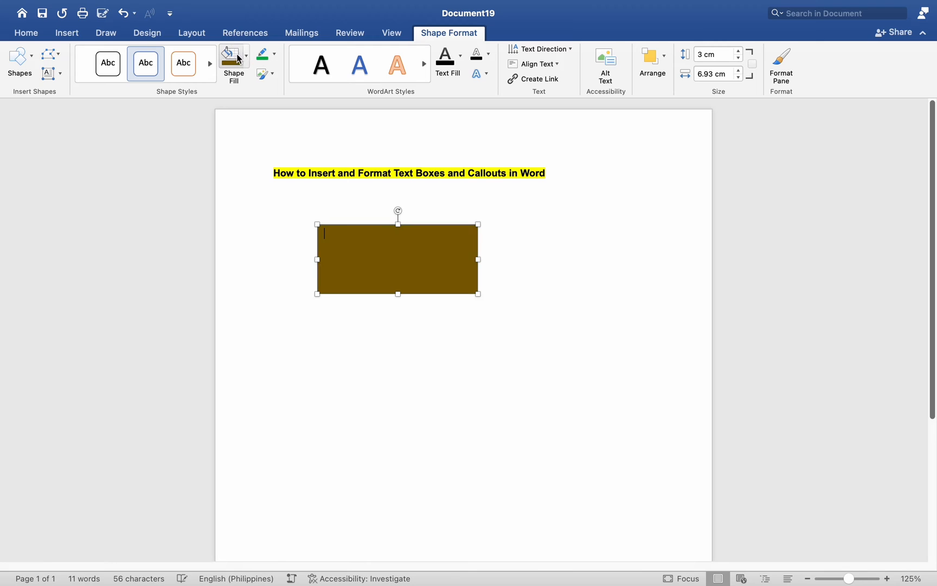
{"action": "left_click", "coordinate": [653, 56]}
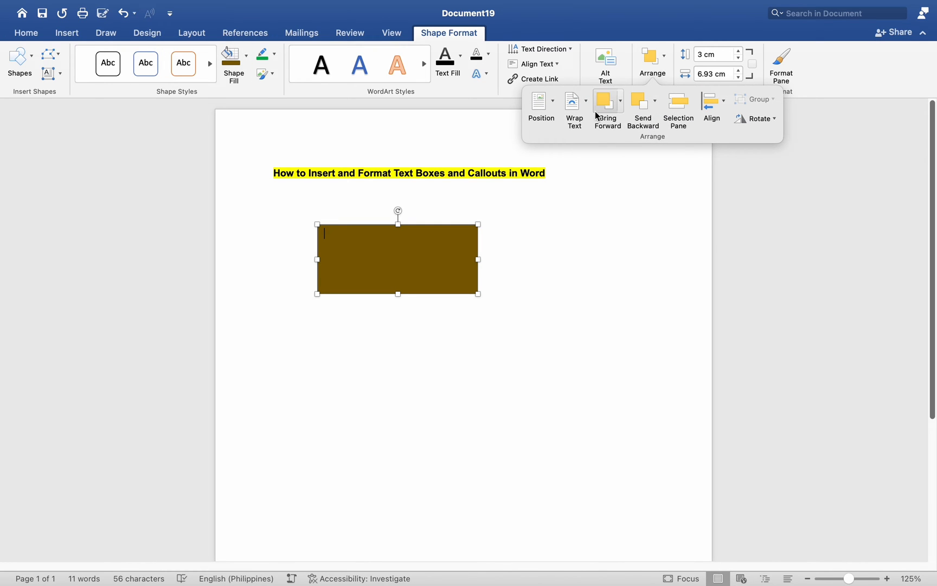
{"action": "left_click", "coordinate": [575, 103]}
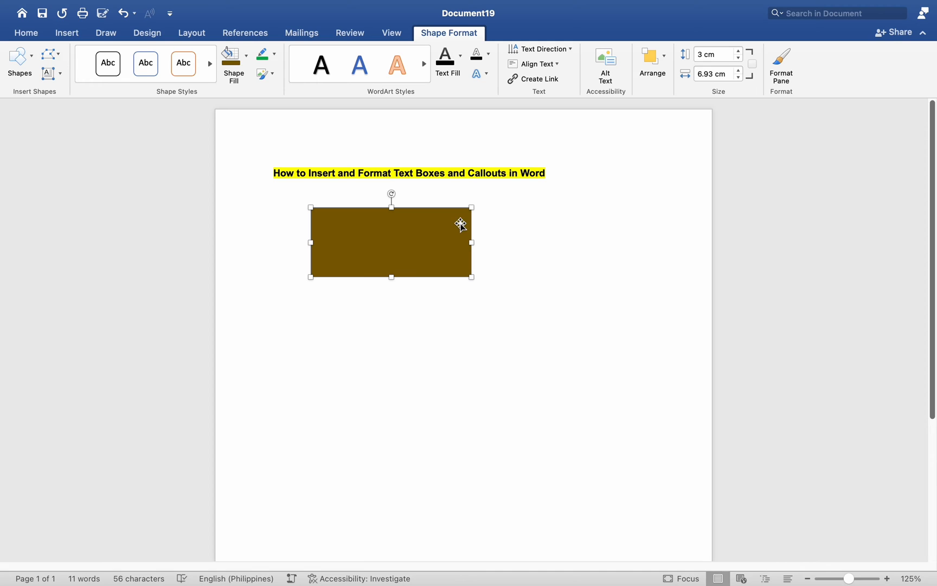
{"action": "mouse_move", "coordinate": [347, 307]}
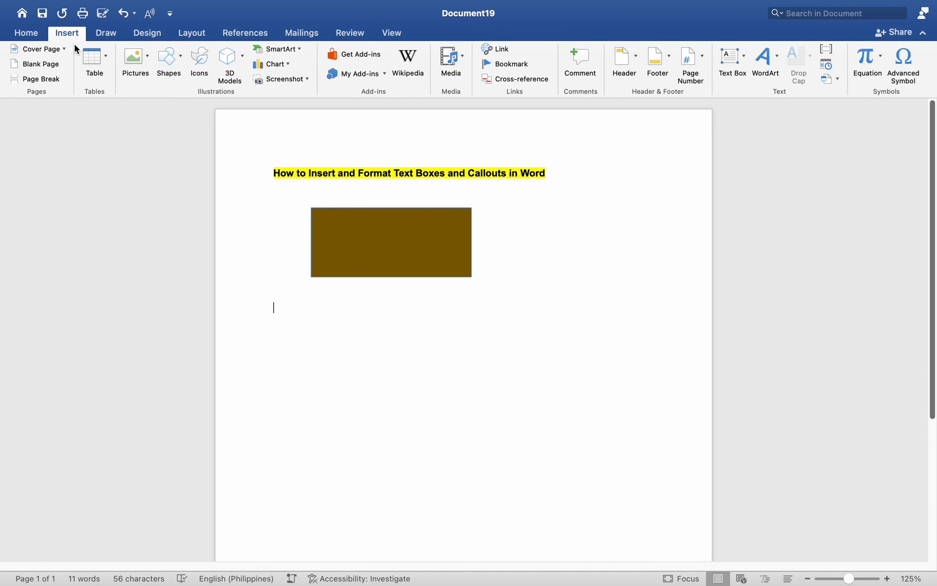
- Draw a rounded rectangular callout below the brown box, styled blue, with the caret inside it
{"action": "left_click", "coordinate": [167, 56]}
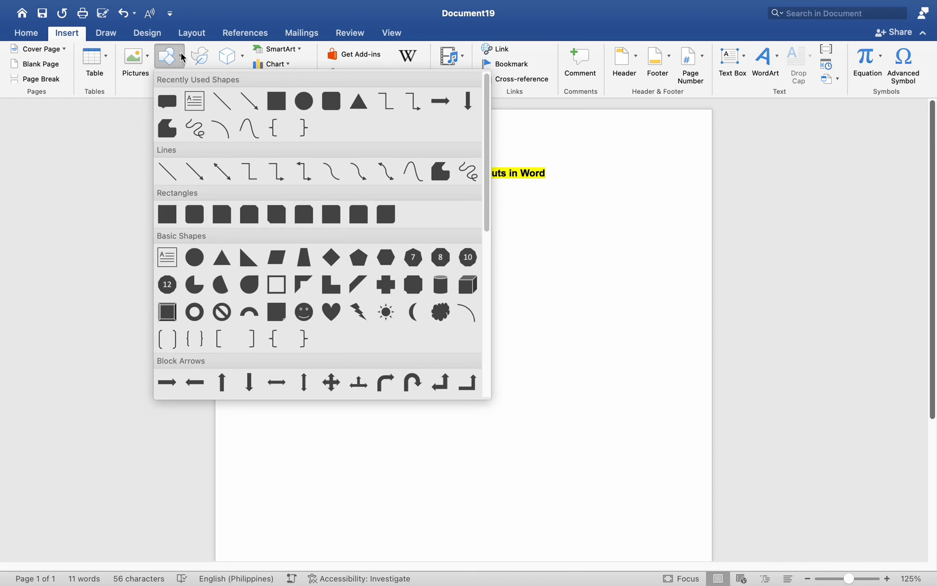
{"action": "scroll", "scroll_direction": "down", "scroll_amount": 3}
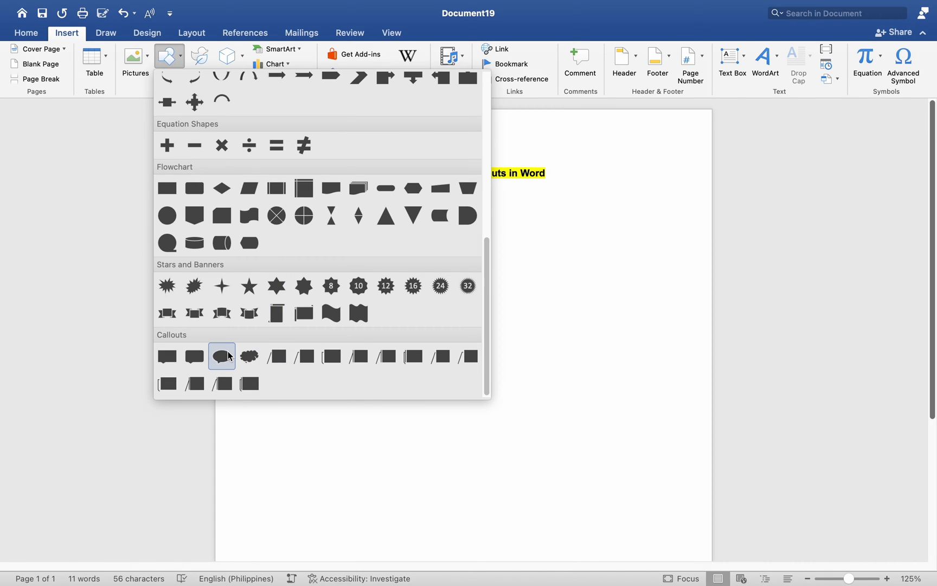
{"action": "mouse_move", "coordinate": [194, 356]}
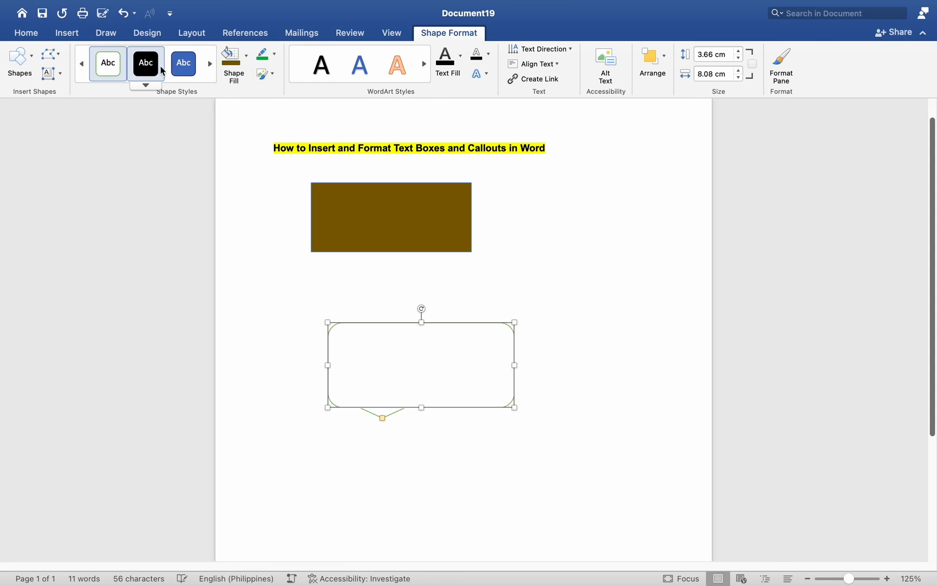
{"action": "left_click", "coordinate": [183, 62]}
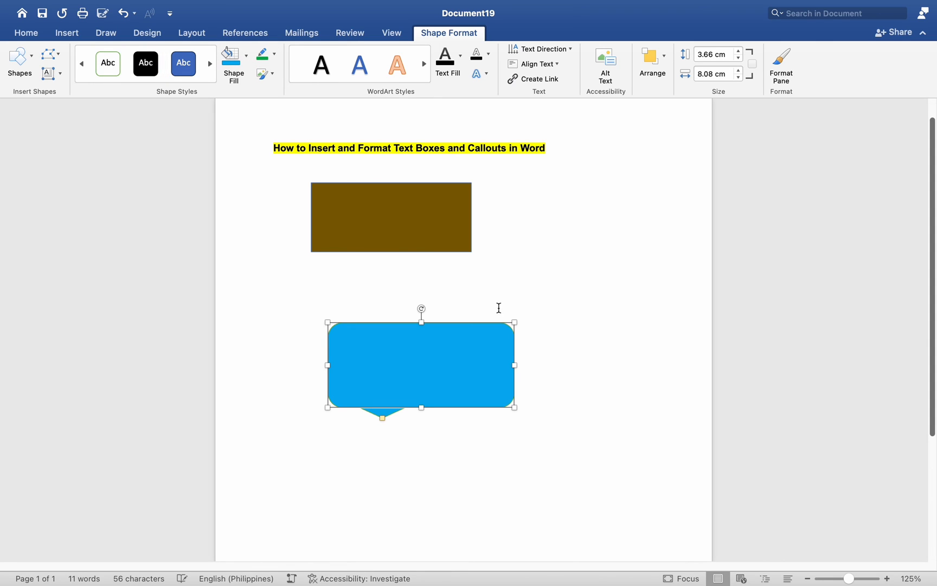
{"action": "double_click", "coordinate": [421, 367]}
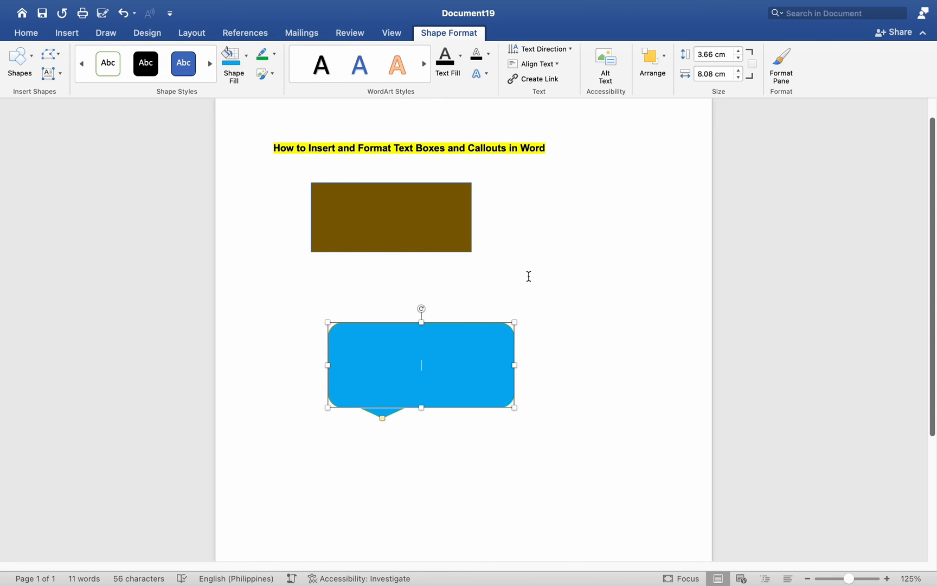
{"action": "mouse_move", "coordinate": [601, 436]}
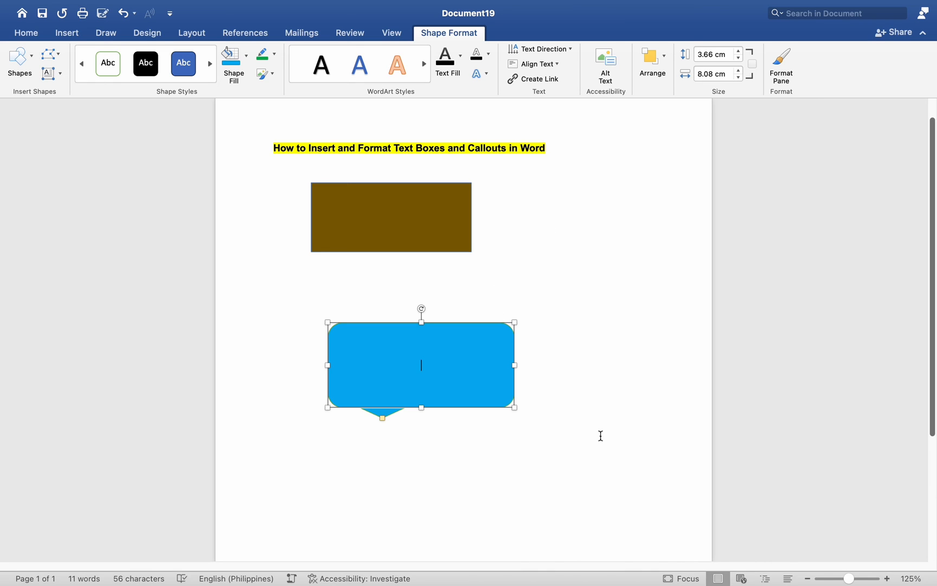
- Enter the words 'Hello there' inside the blue callout
{"action": "type", "text": "he"}
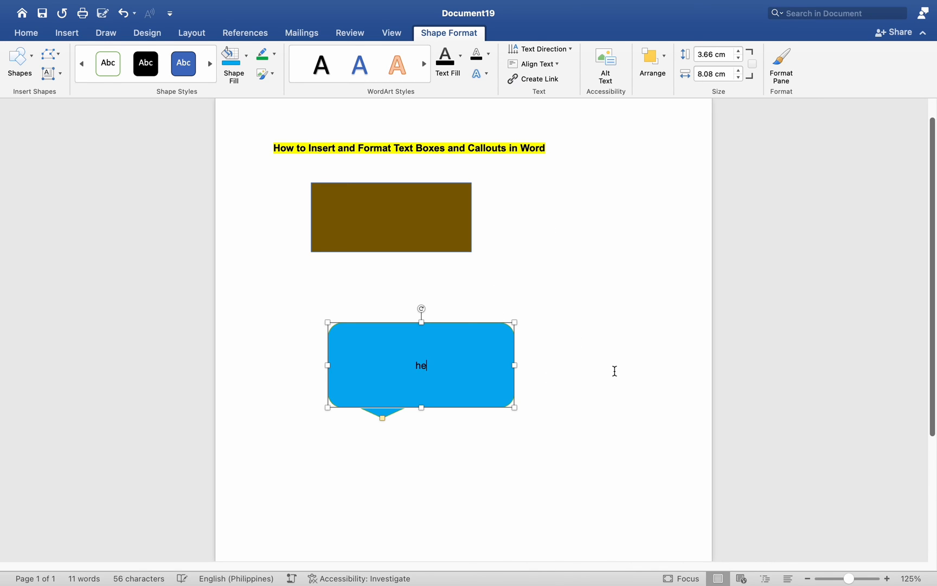
{"action": "type", "text": "llo"}
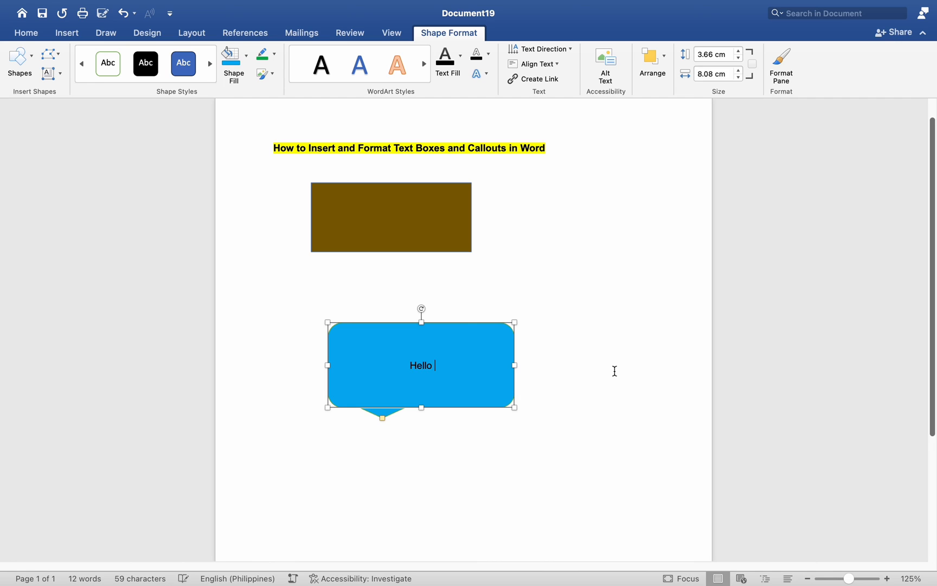
{"action": "type", "text": "there"}
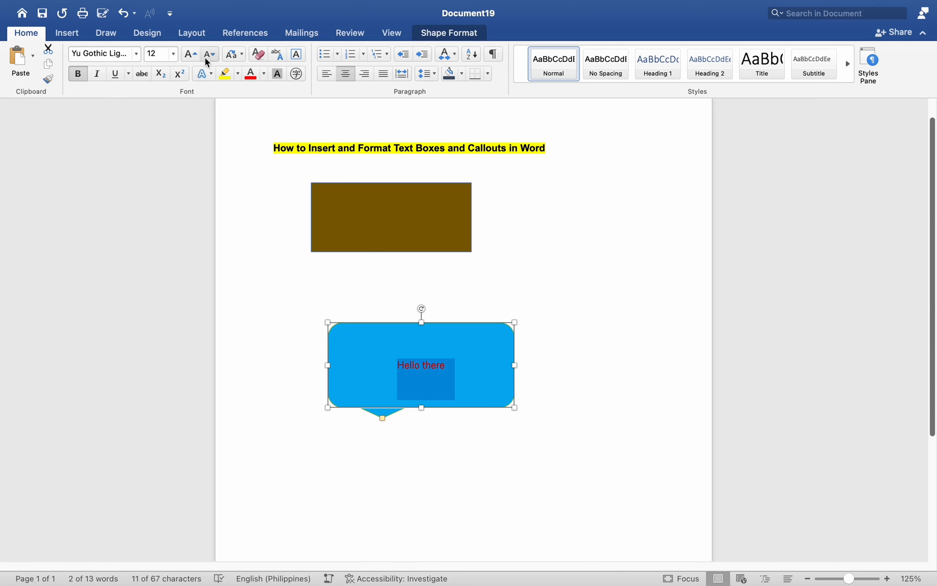
{"action": "mouse_move", "coordinate": [349, 231]}
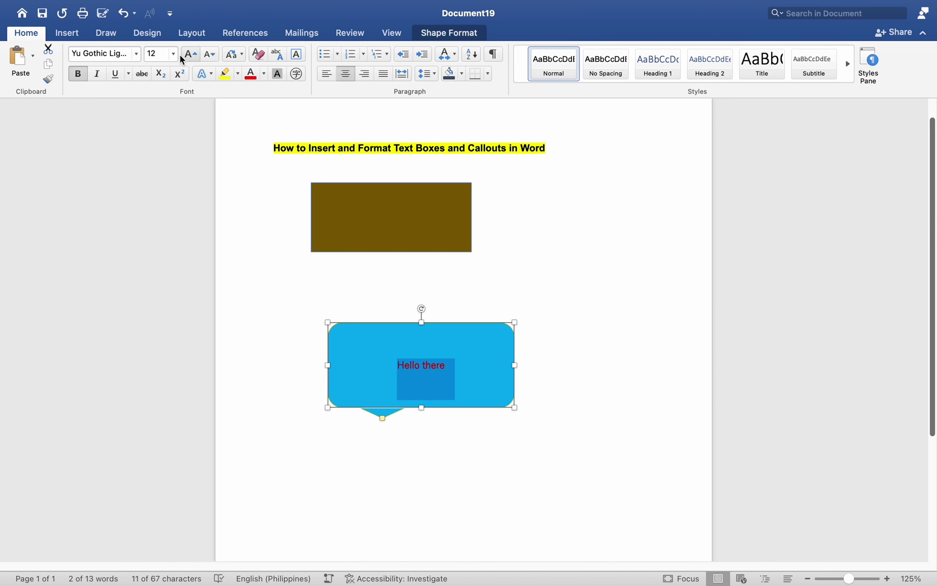
- Enlarge the red 'Hello there' text to size 16 and deselect the callout
{"action": "left_click", "coordinate": [191, 54]}
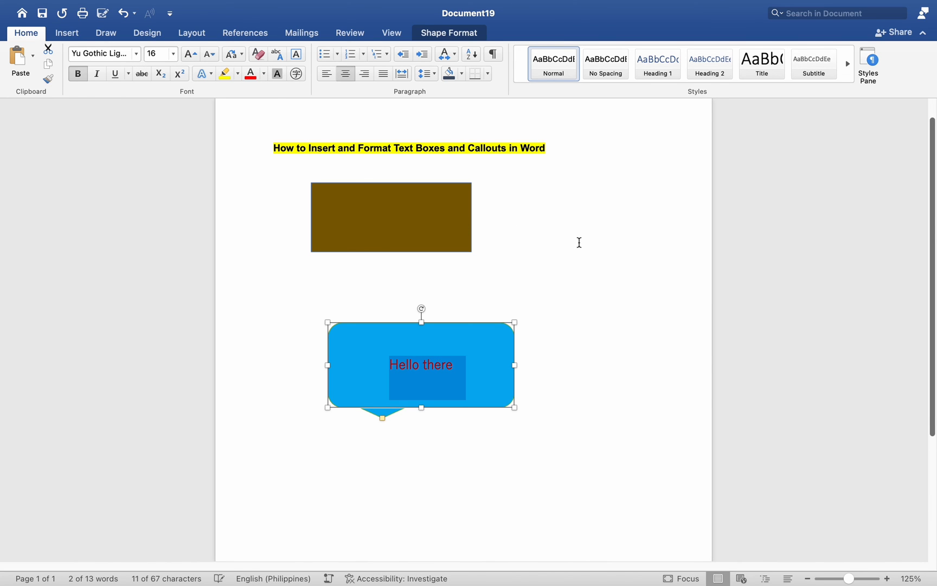
{"action": "left_click", "coordinate": [274, 283]}
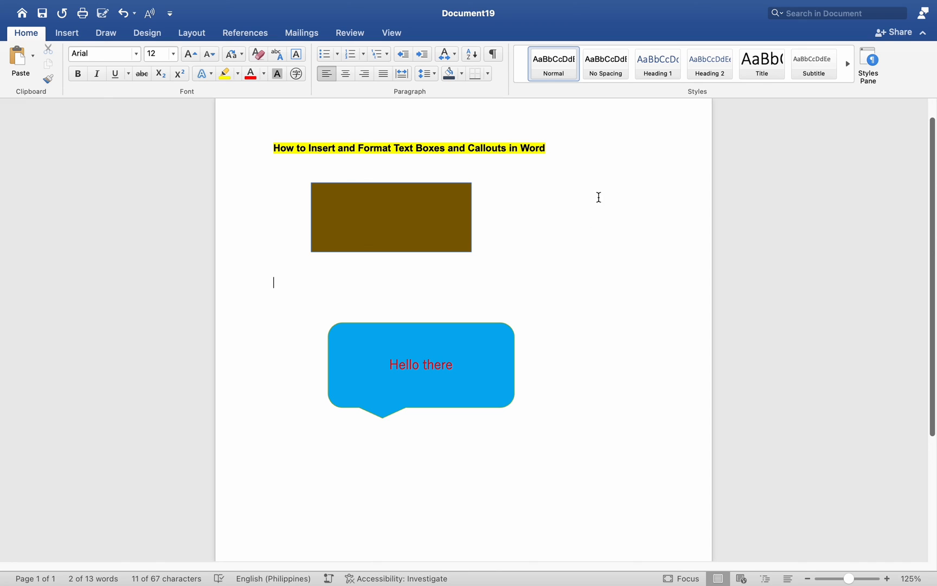